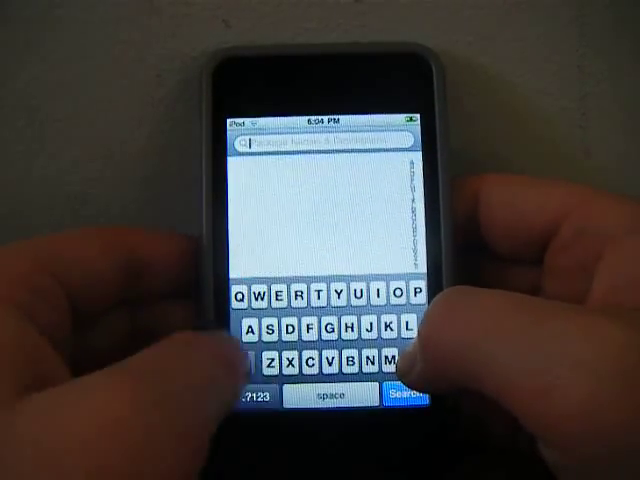
- Search Cydia for 'cat' to find the Categories package
type("cat")
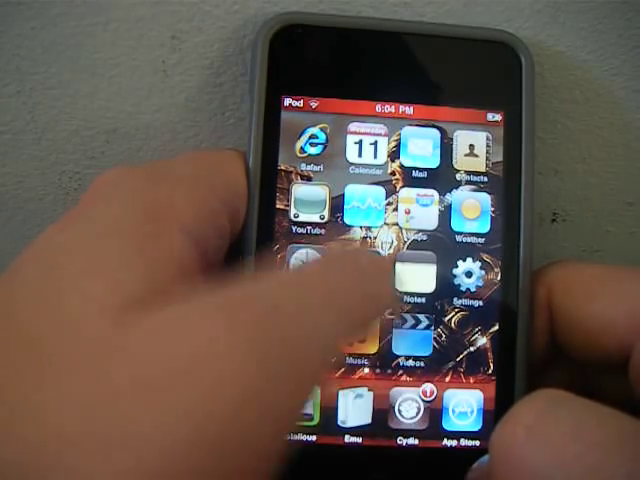
- Swipe across the home screen pages to reach and launch Categories
scroll("left", 3)
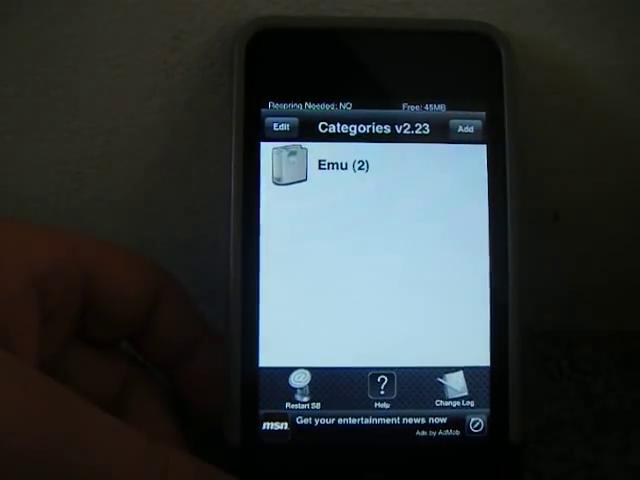
- Add a new category and title it 'Games'
left_click(464, 128)
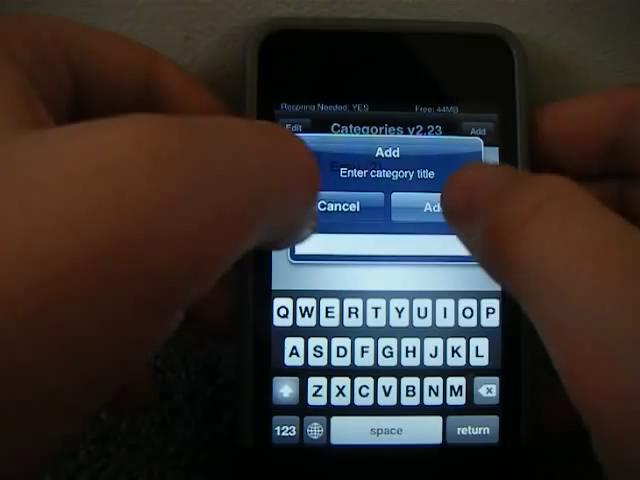
type("Games")
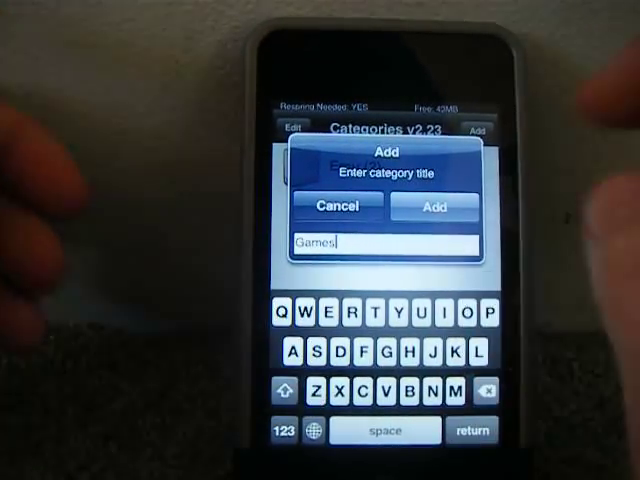
left_click(432, 208)
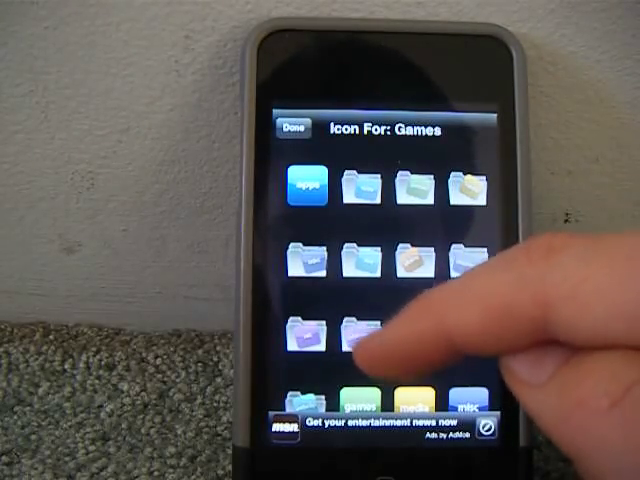
- Browse the icon grid and choose the iPod touch picture for Games
scroll("up", 3)
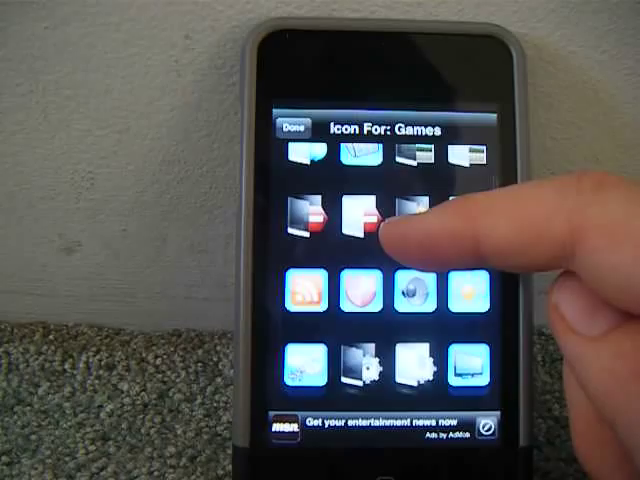
scroll("down", 3)
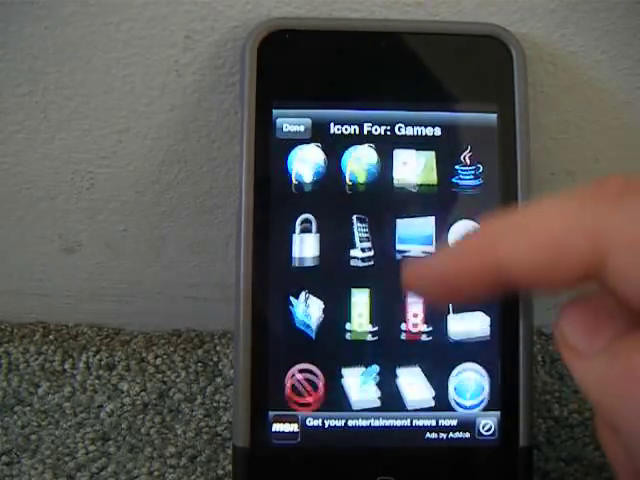
scroll("down", 3)
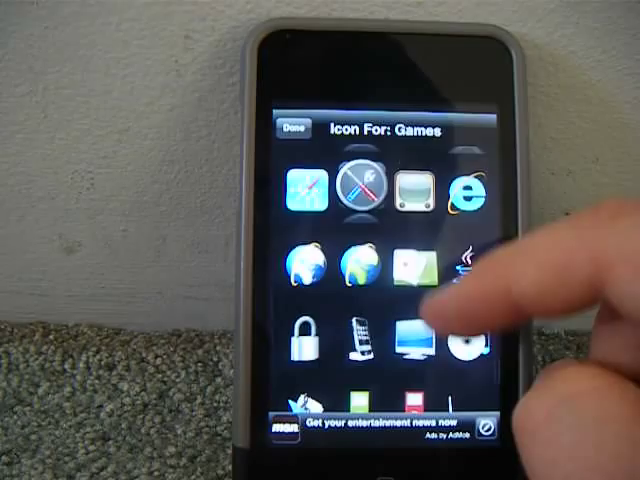
scroll("up", 3)
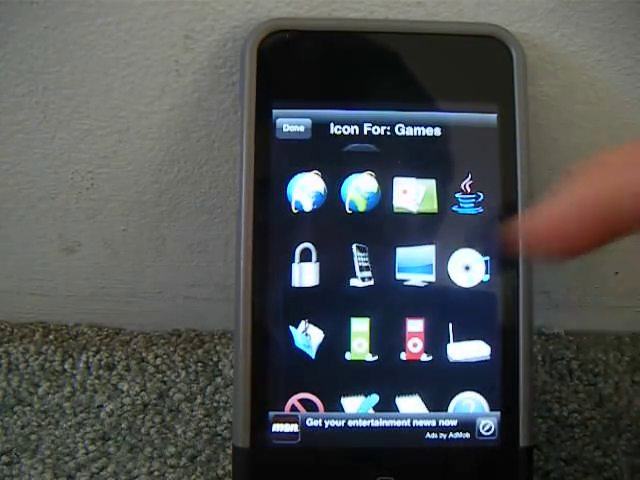
left_click(290, 128)
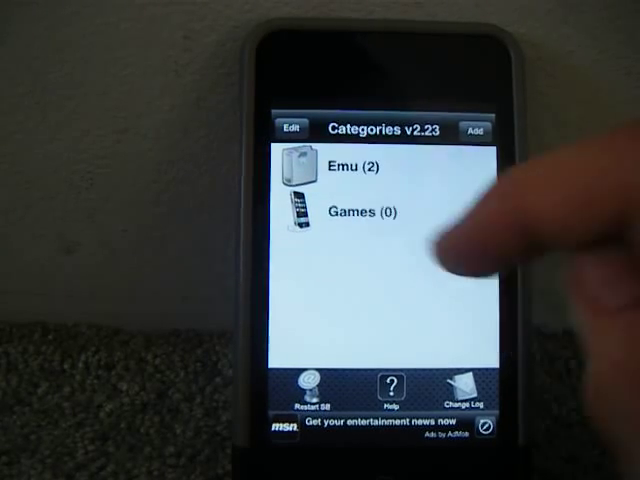
- Add two apps from the list to the Games category and finish
left_click(292, 128)
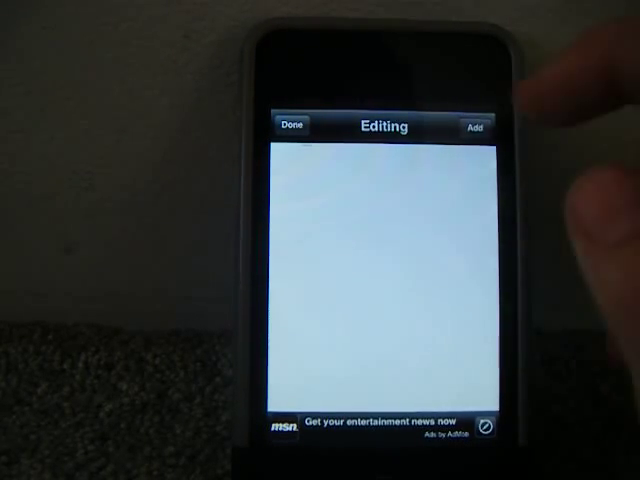
left_click(478, 126)
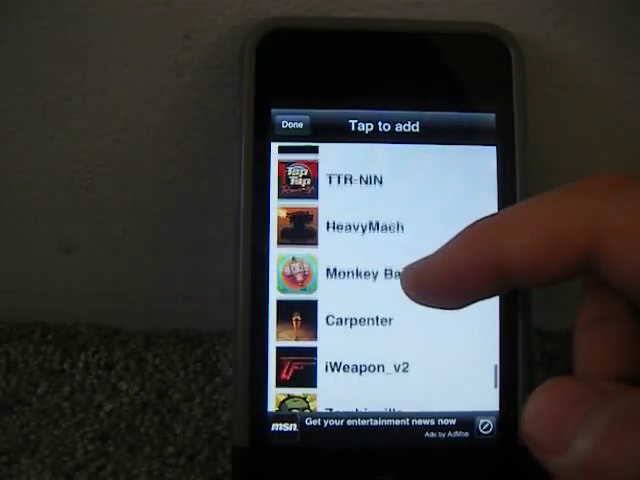
scroll("up", 3)
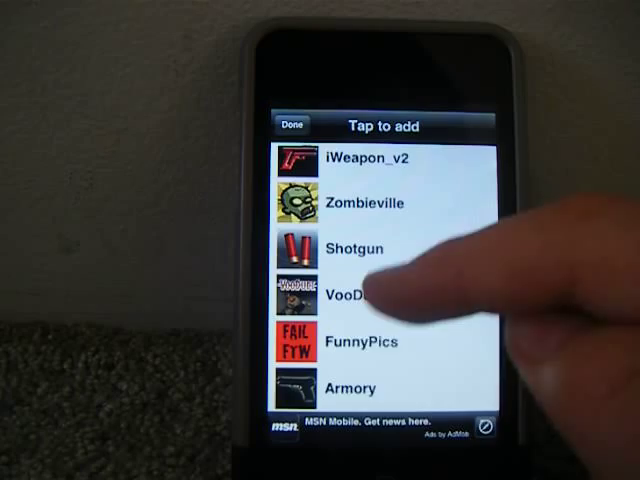
scroll("up", 3)
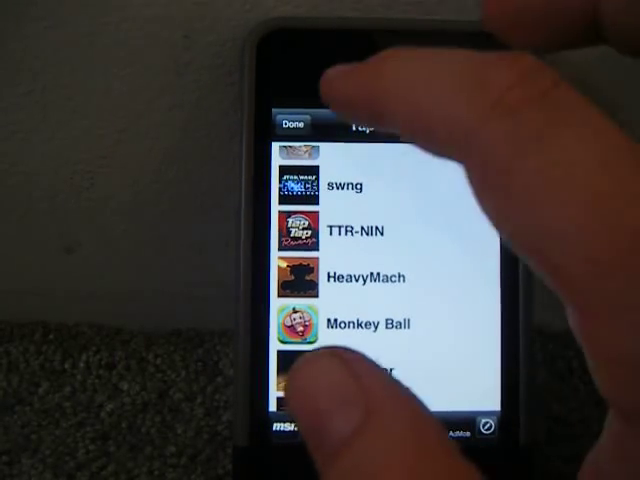
left_click(292, 122)
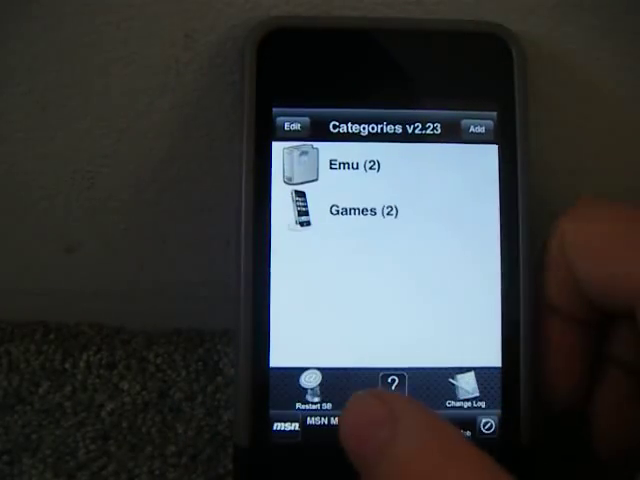